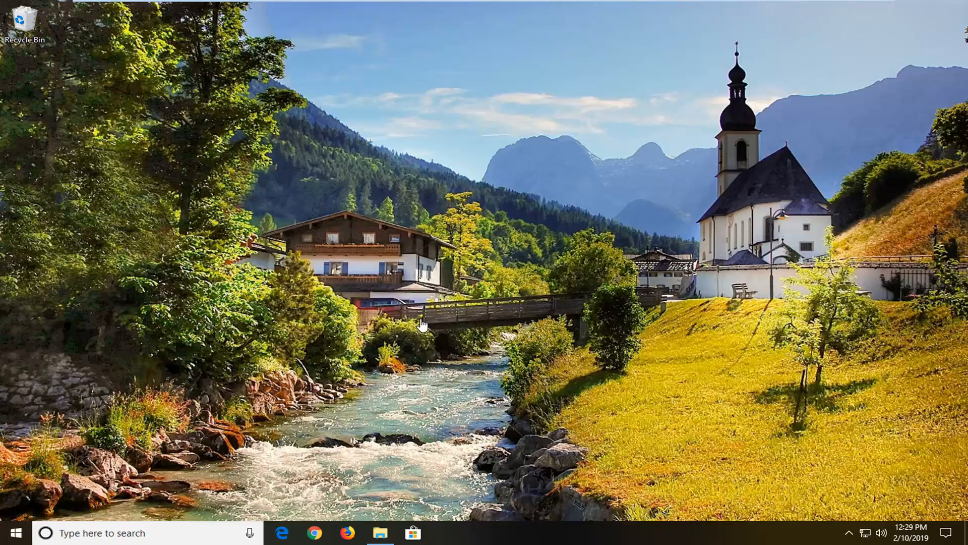
pyautogui.moveTo(421, 326)
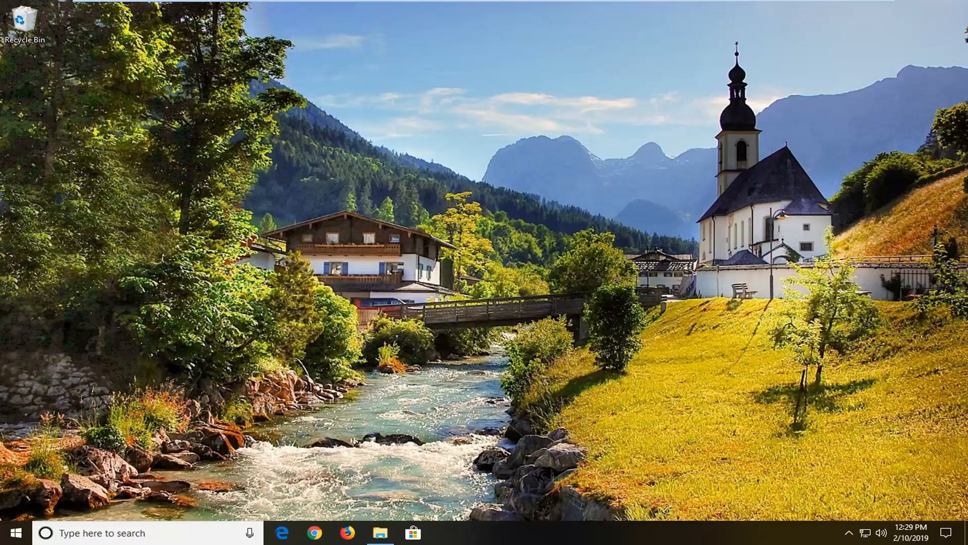
# Step: Search Start for 'performance' to surface 'Adjust the appearance and performance of Windows'
pyautogui.click(9, 533)
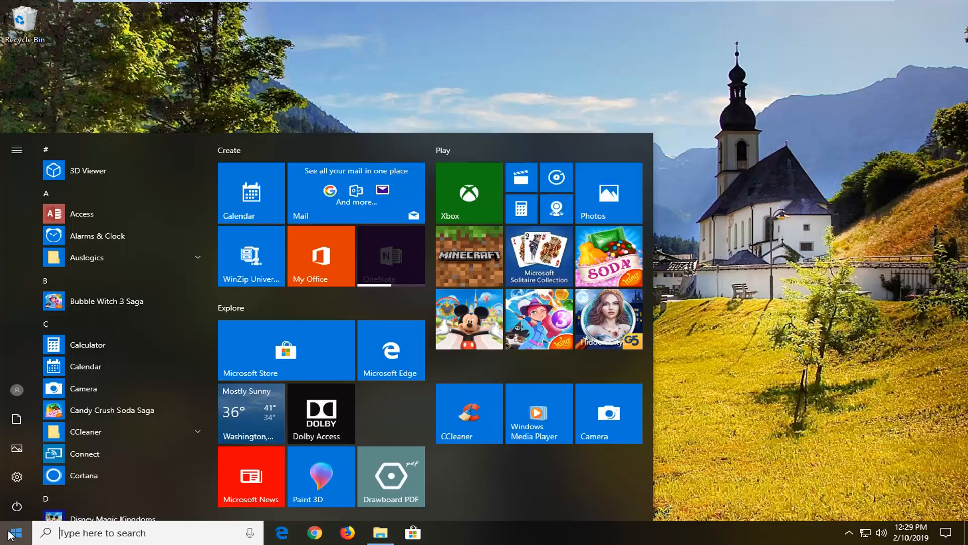
pyautogui.write('perform,a')
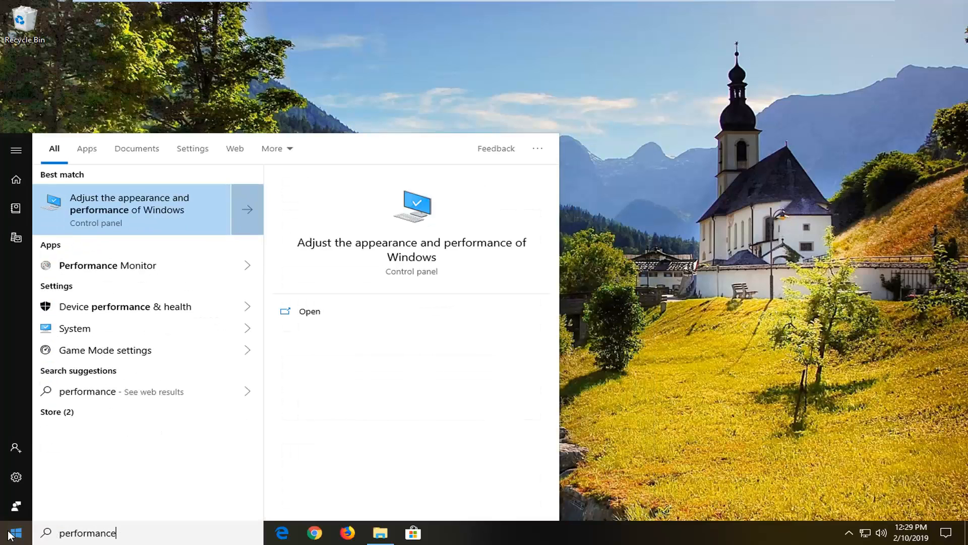
pyautogui.moveTo(114, 221)
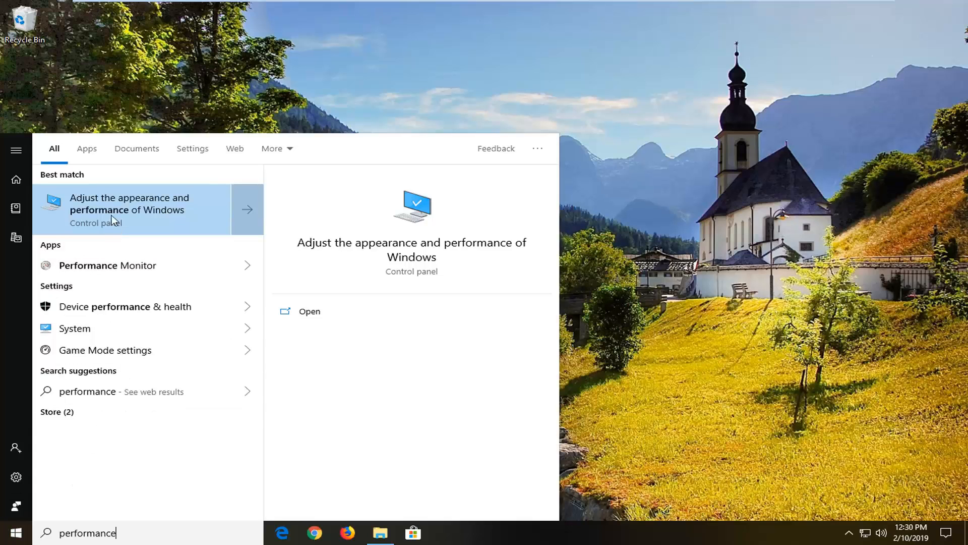
# Step: Enable 'Save taskbar thumbnail previews' in Performance Options Visual Effects, apply and confirm with OK
pyautogui.click(131, 209)
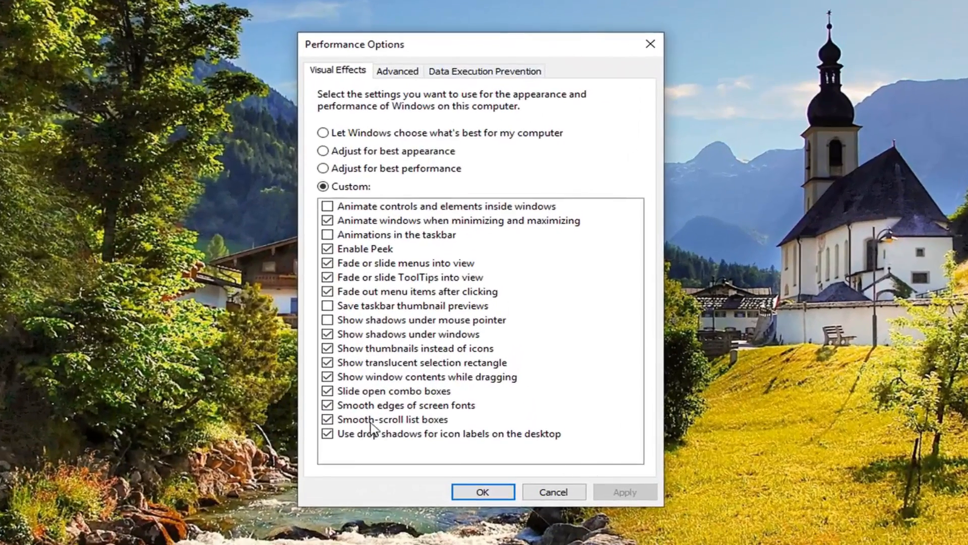
pyautogui.click(328, 305)
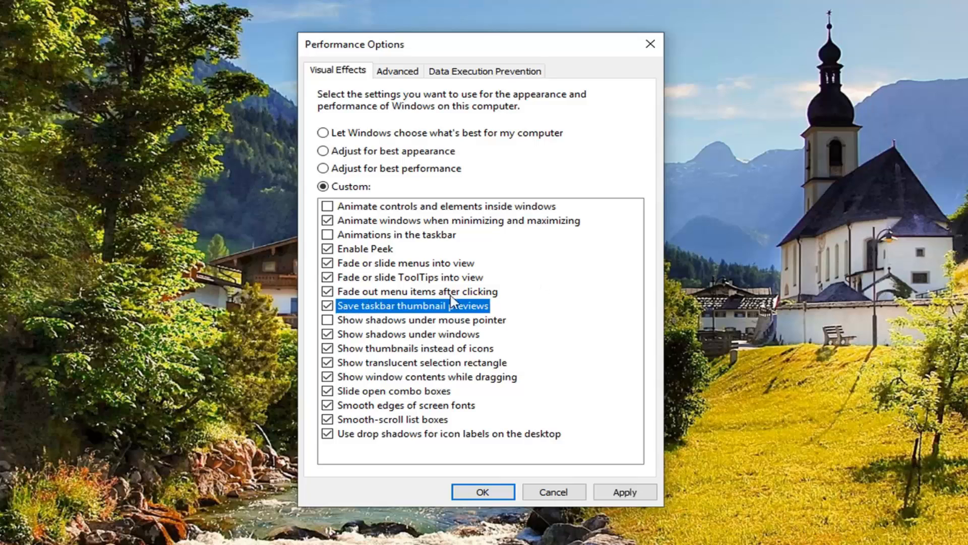
pyautogui.click(327, 305)
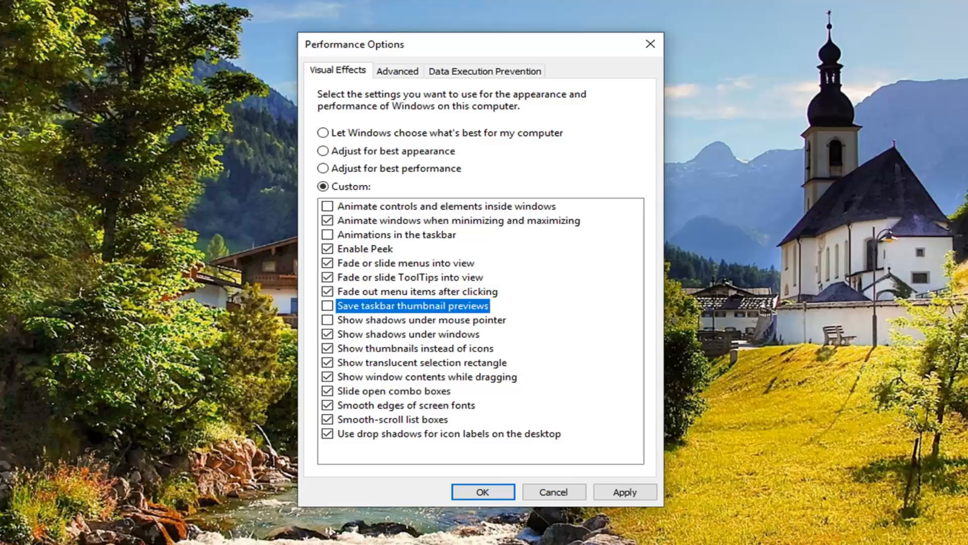
pyautogui.moveTo(282, 295)
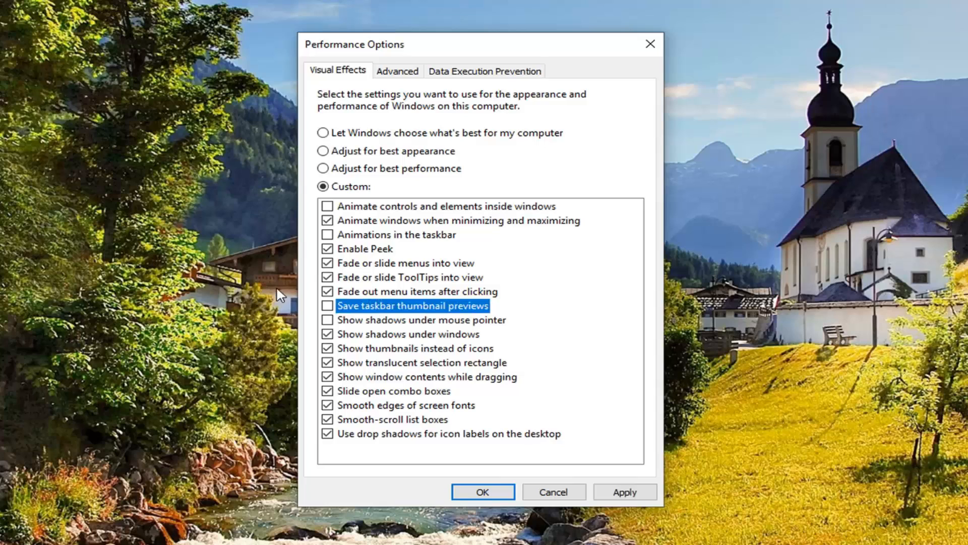
pyautogui.click(327, 304)
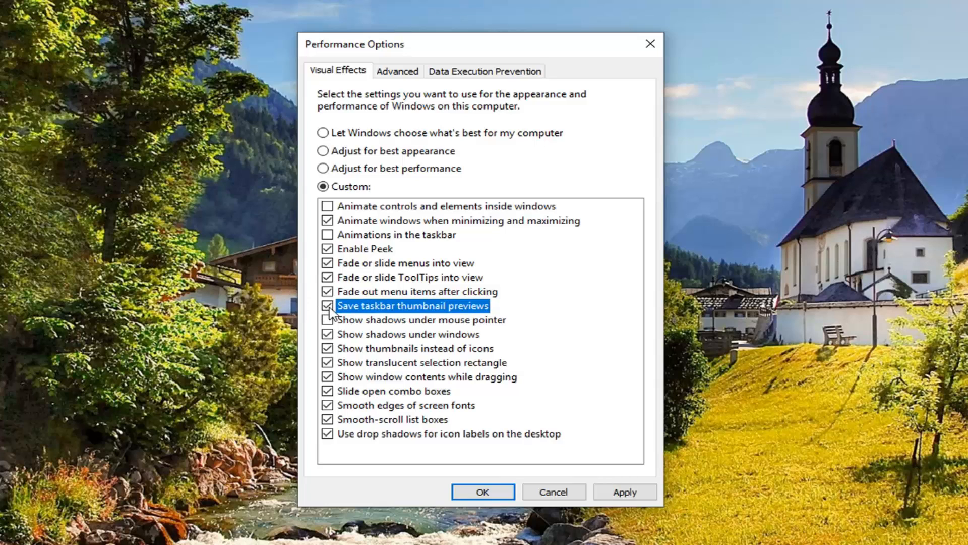
pyautogui.click(482, 491)
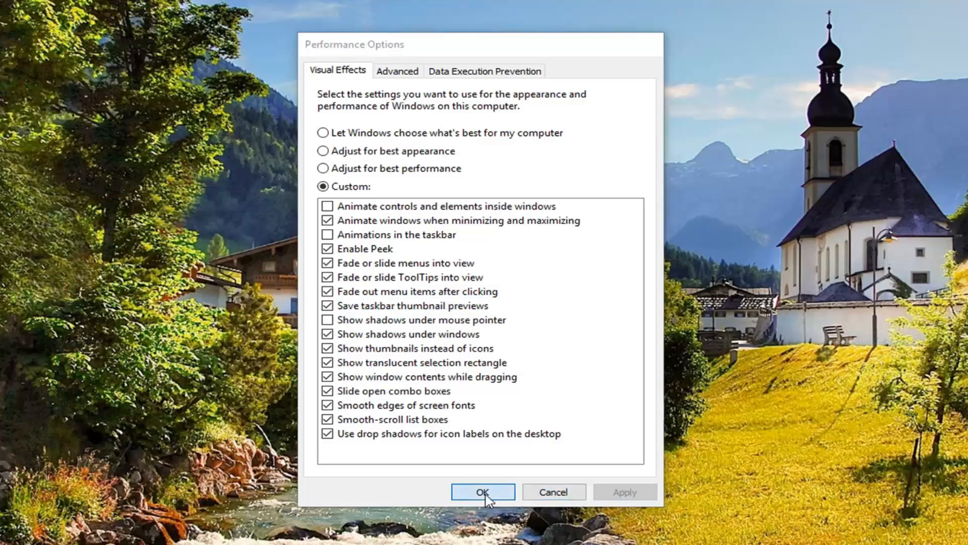
pyautogui.click(482, 491)
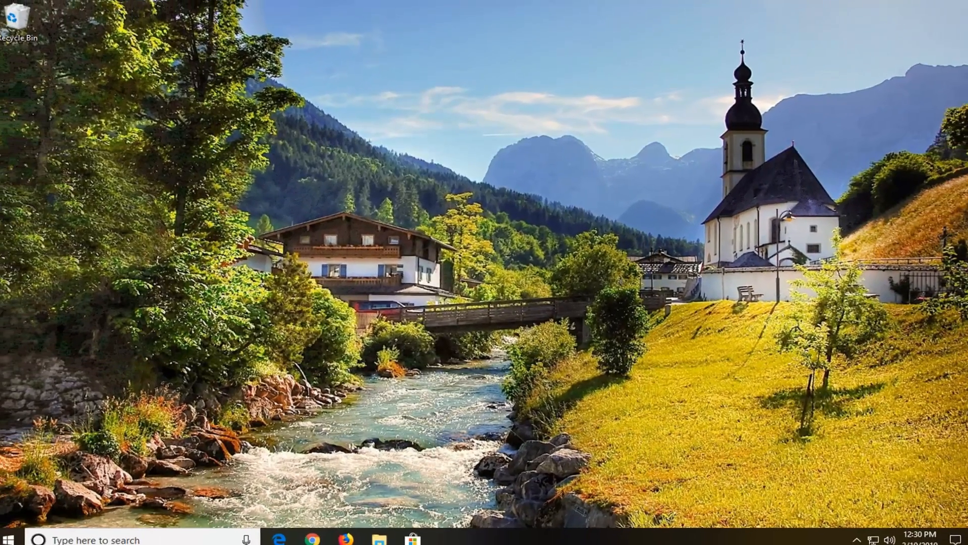